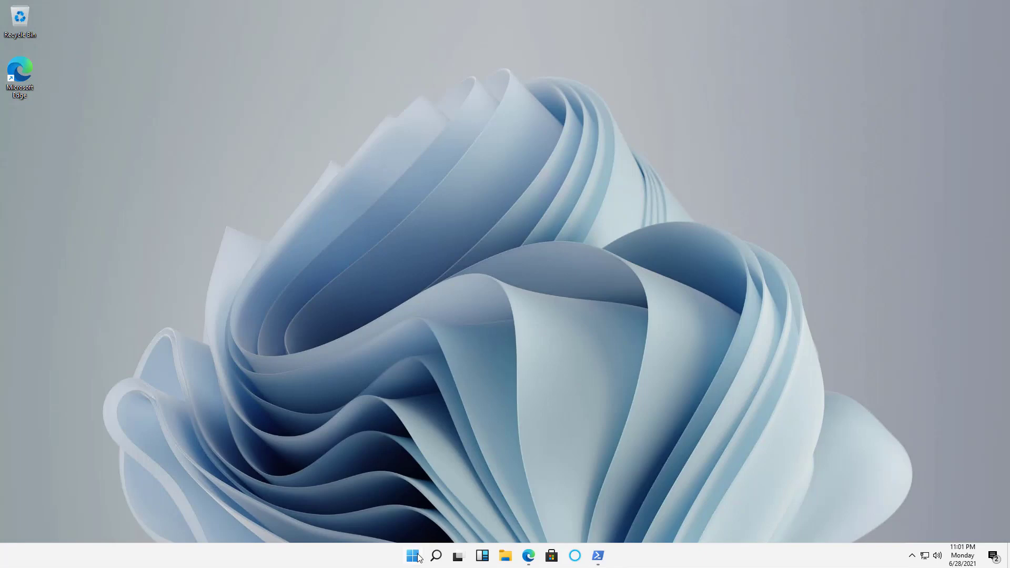
Launch Settings from Start and search for 'langua' to list language suggestions
left_click(412, 555)
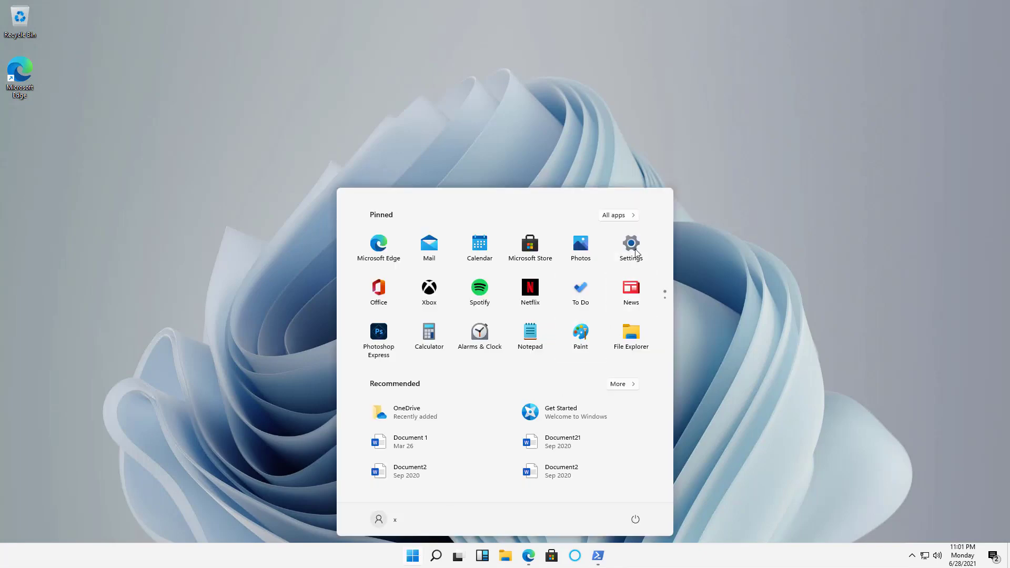
left_click(630, 245)
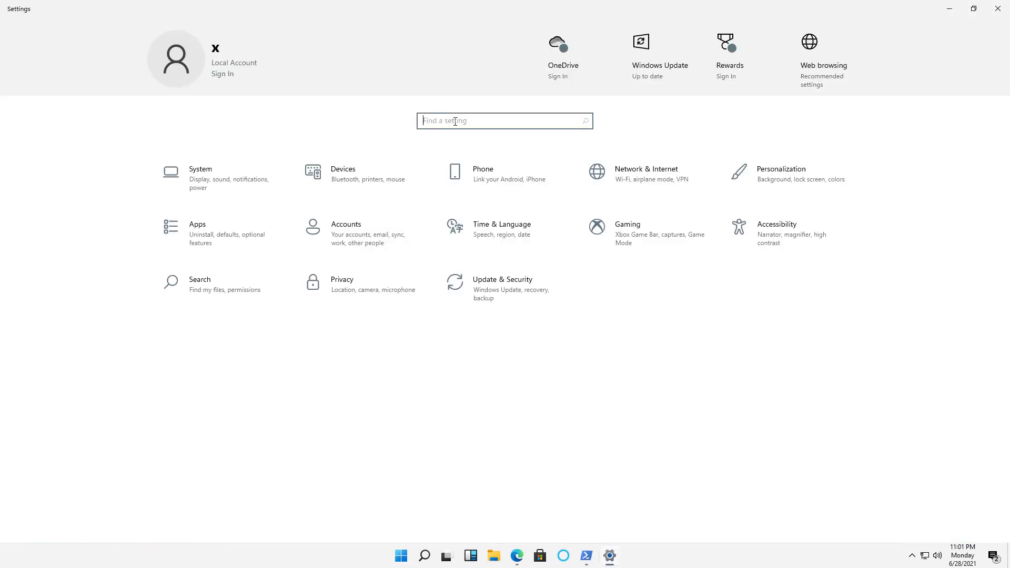
type("langua")
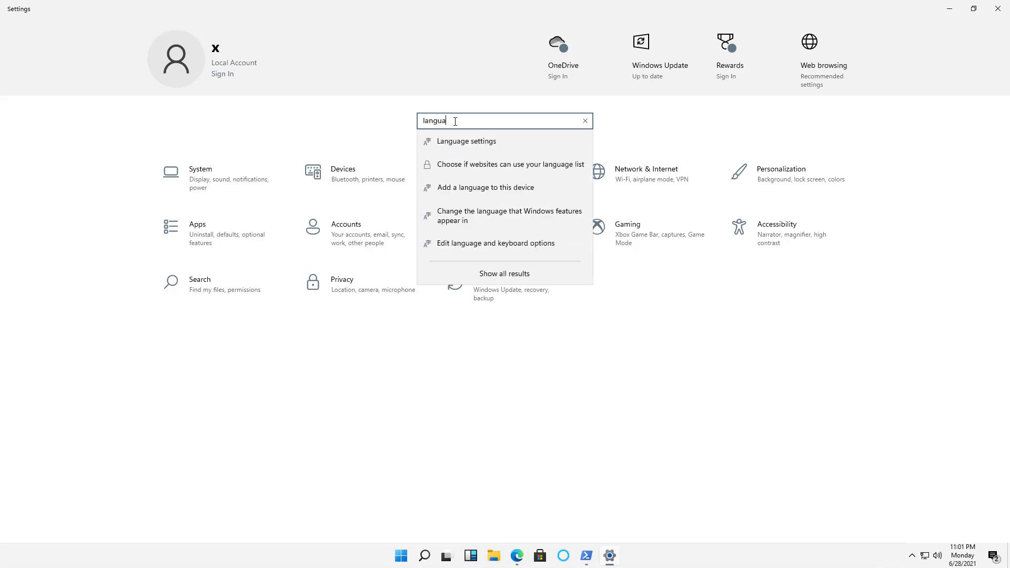
mouse_move(465, 142)
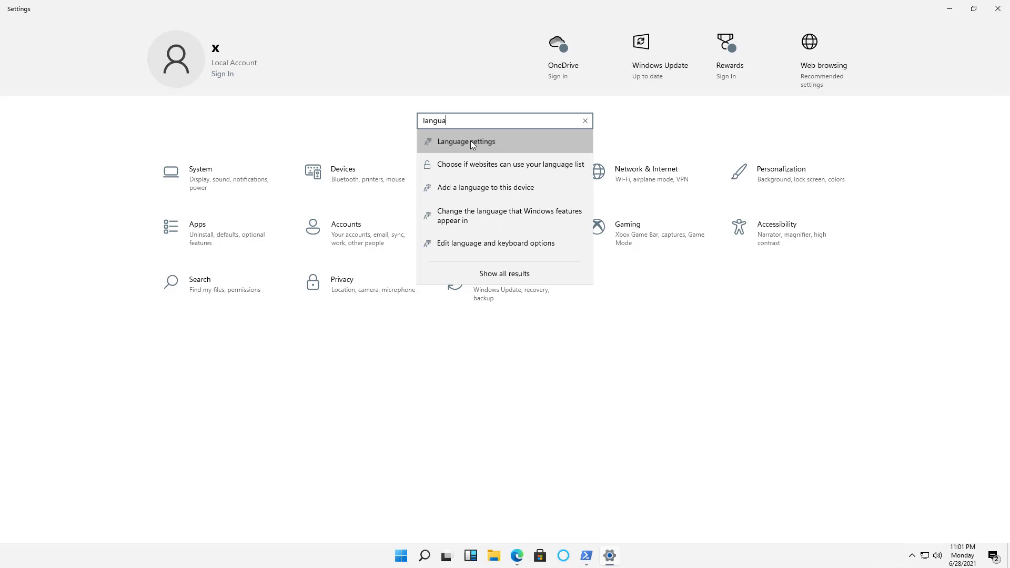
Go to the Language page and reach the Add a language option
left_click(465, 140)
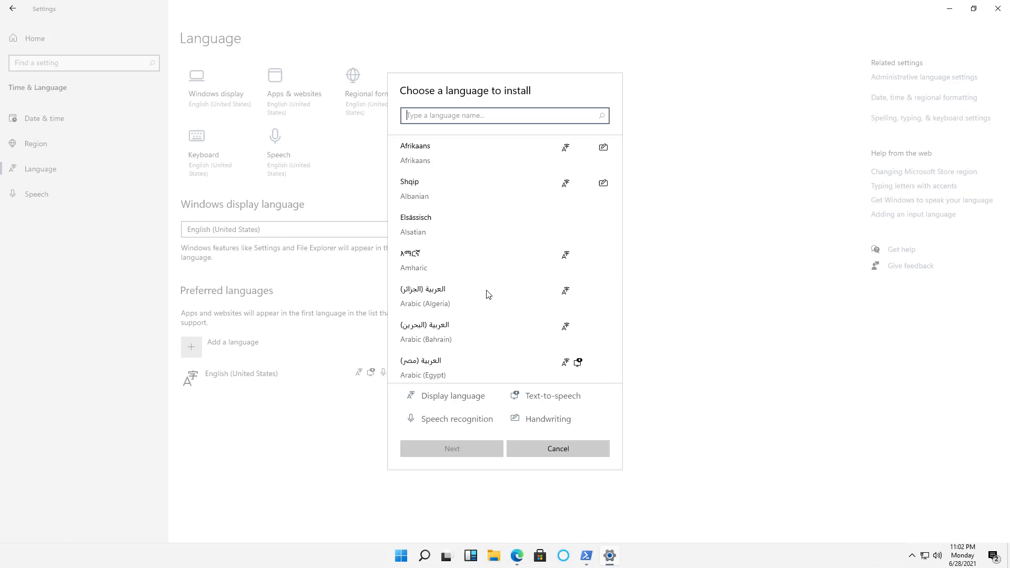
scroll("down", 3)
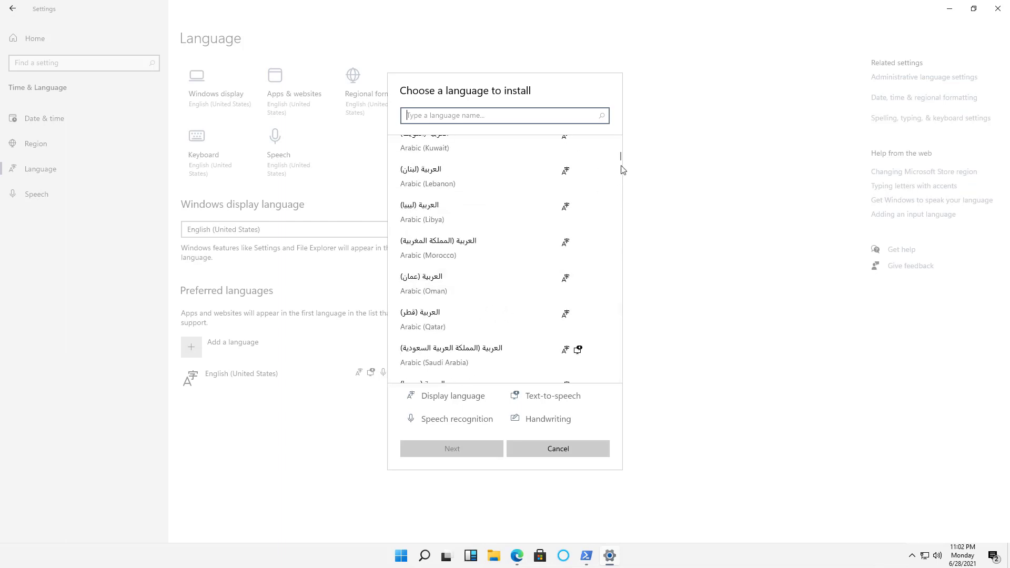
mouse_move(623, 335)
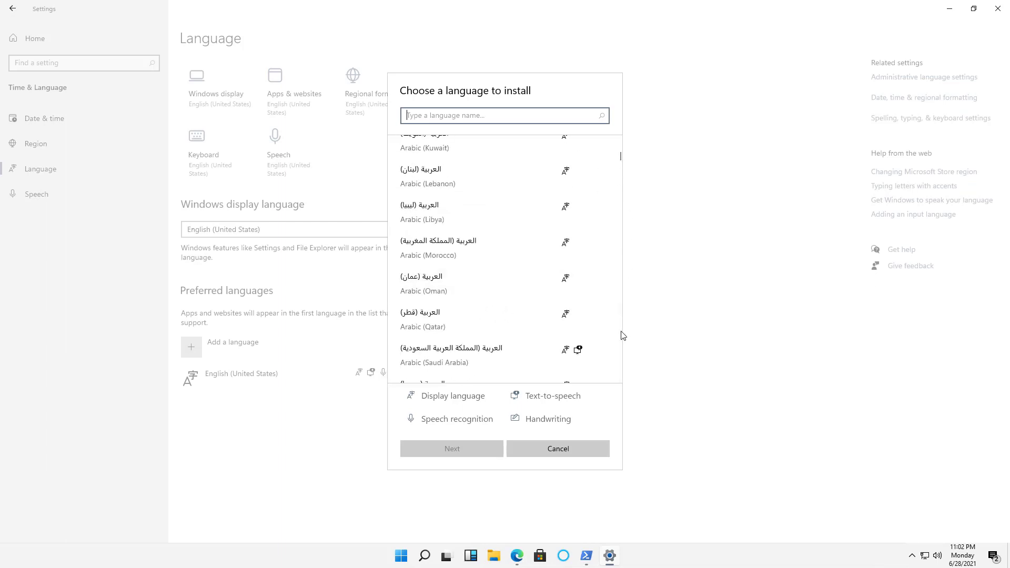
scroll("down", 3)
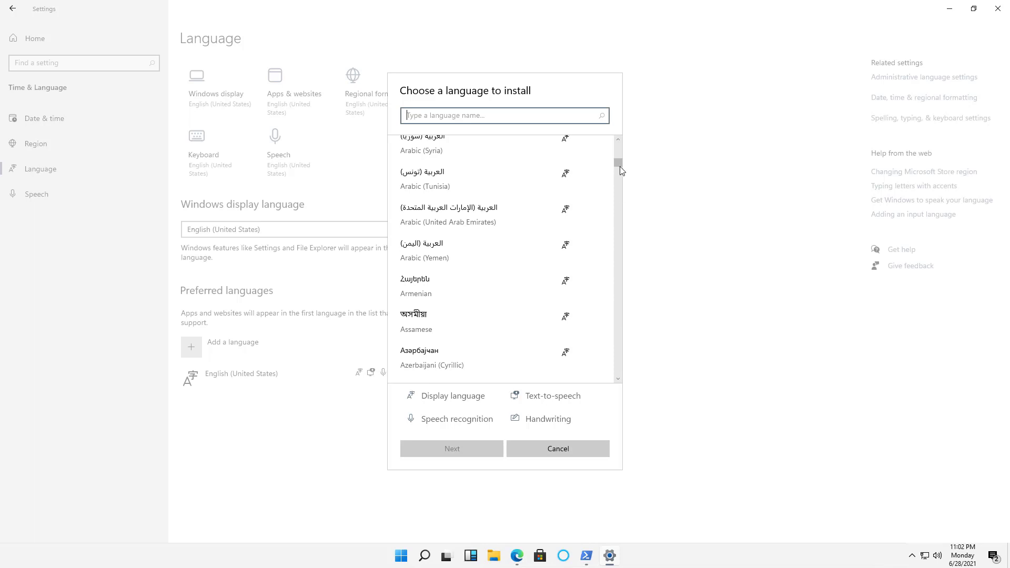
scroll("down", 3)
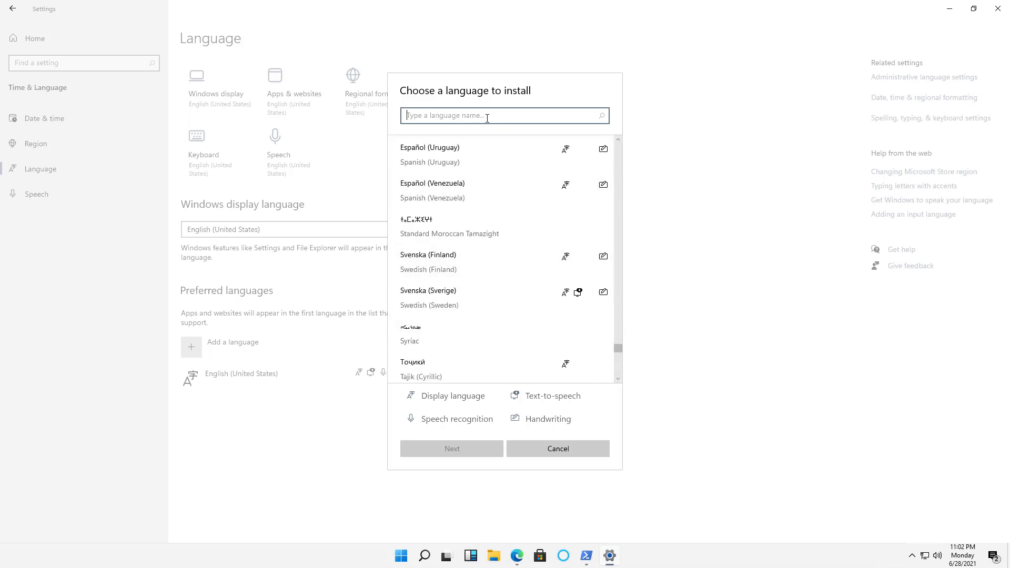
Search 'spanish' and pick Español (Colombia) as the language to install
type("s")
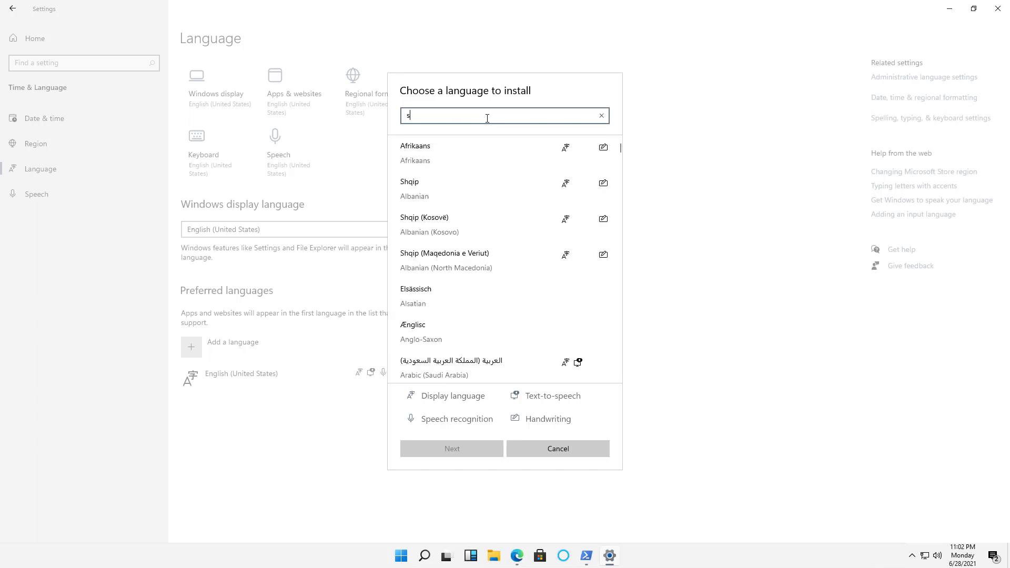
type("panish")
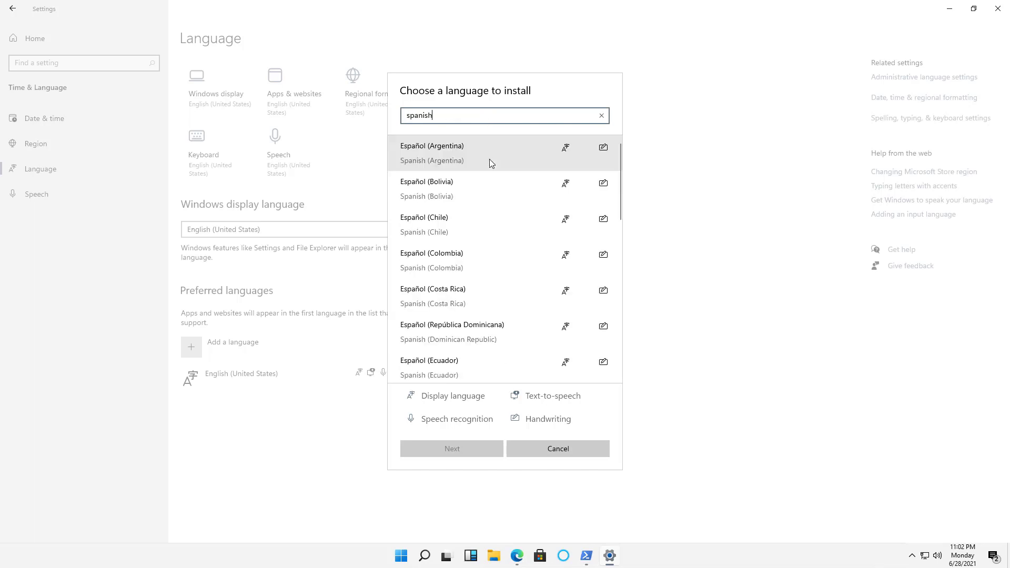
left_click(431, 258)
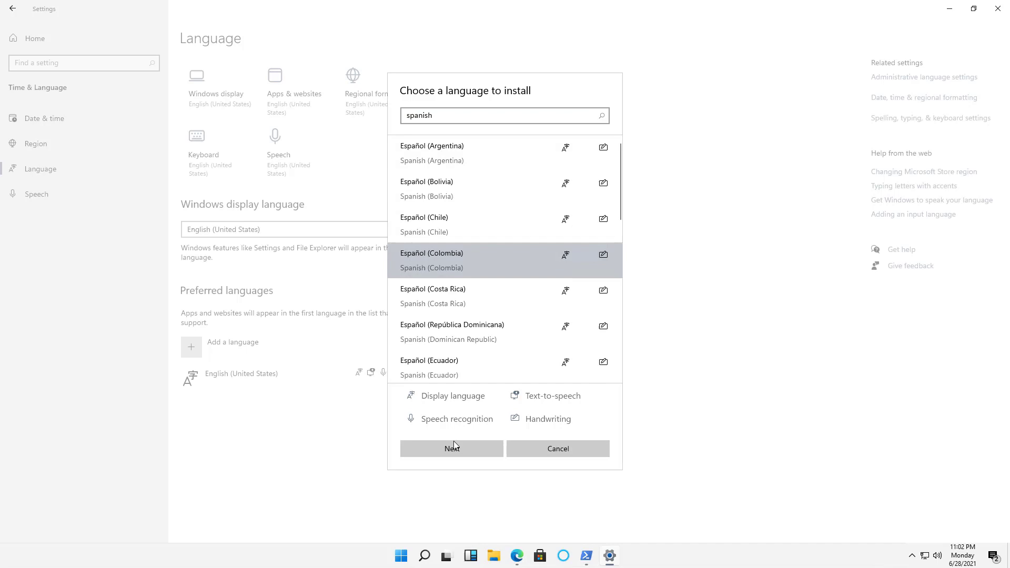
Install Spanish (Colombia) without setting it as the Windows display language
left_click(451, 448)
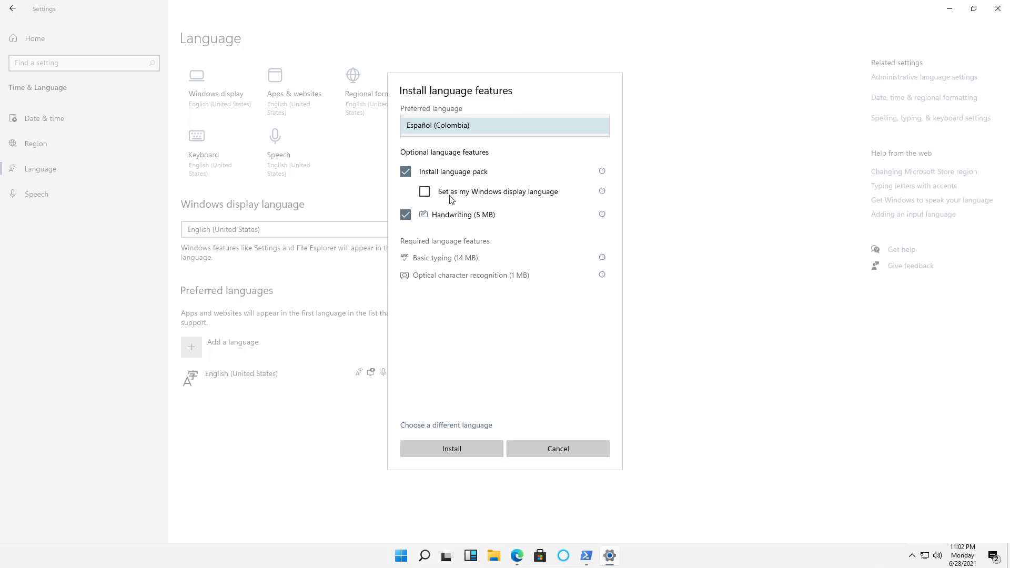
mouse_move(473, 200)
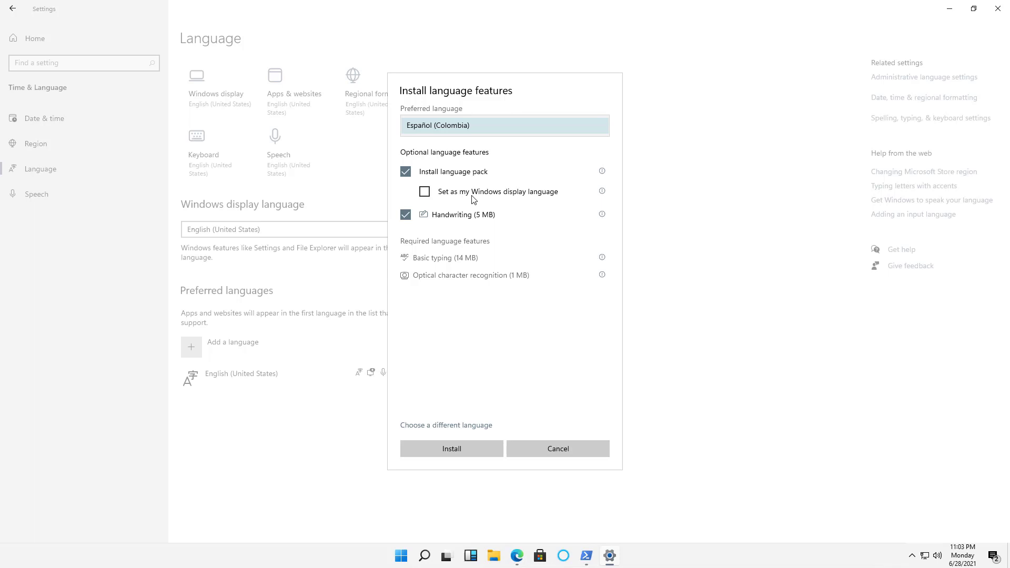
mouse_move(476, 221)
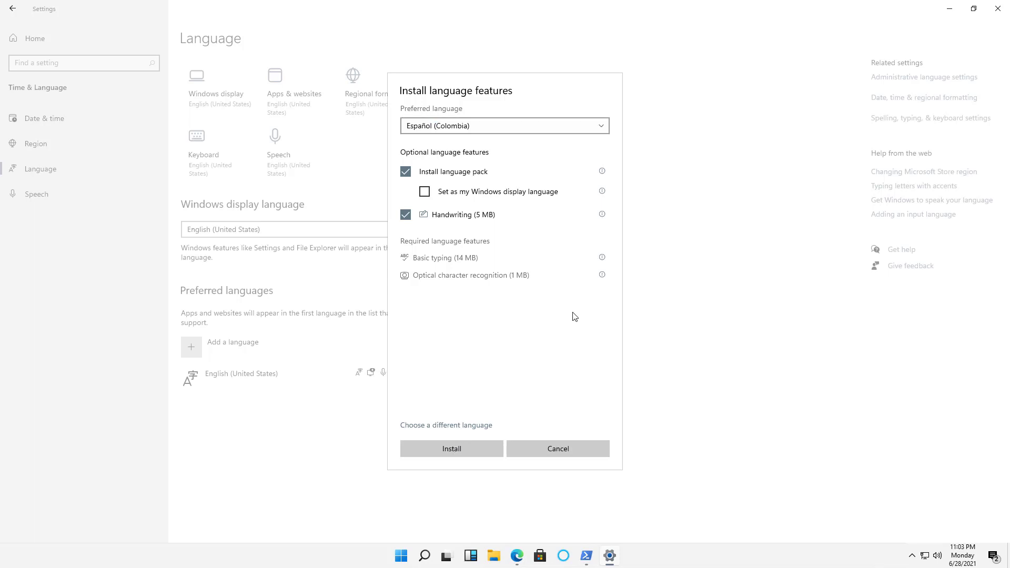
left_click(451, 448)
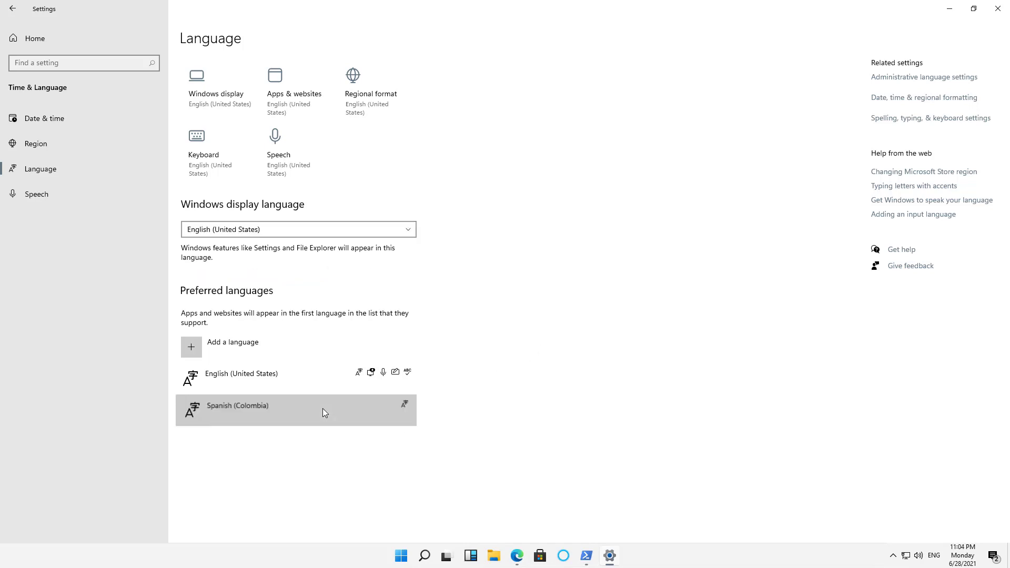
Add the Spanish Variation keyboard to Spanish (Colombia) and return to the Language page
left_click(290, 410)
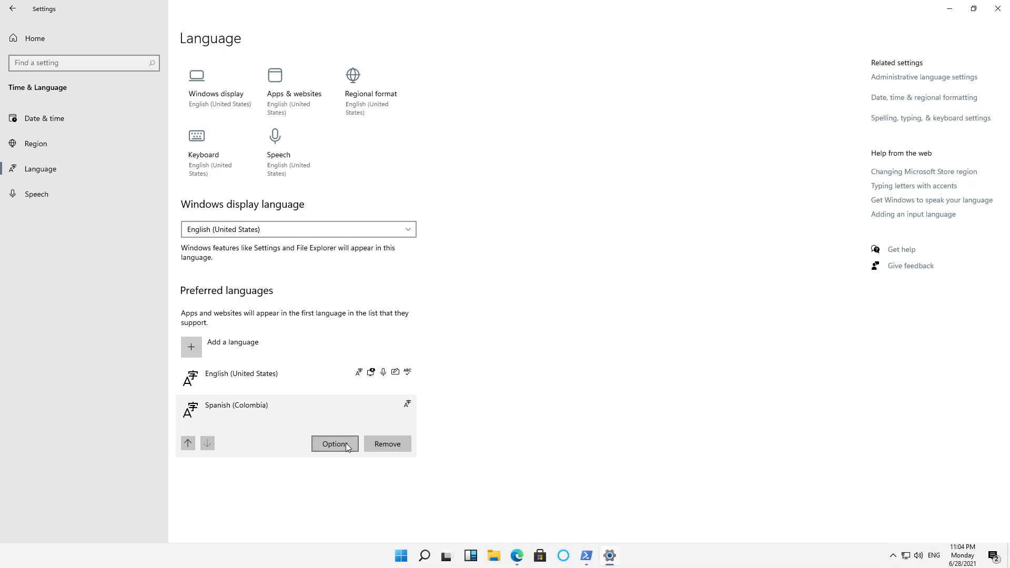
left_click(334, 444)
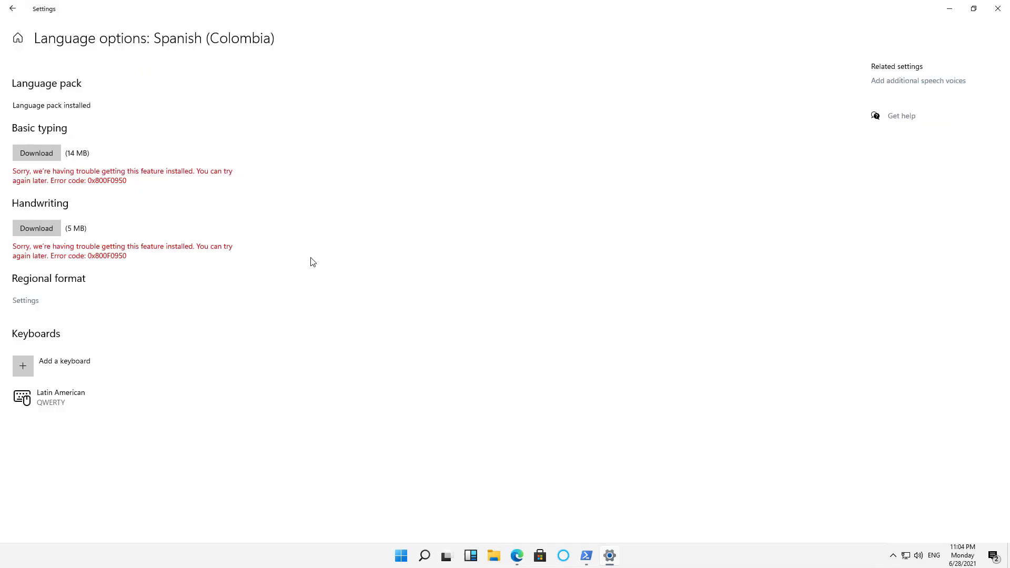
mouse_move(64, 366)
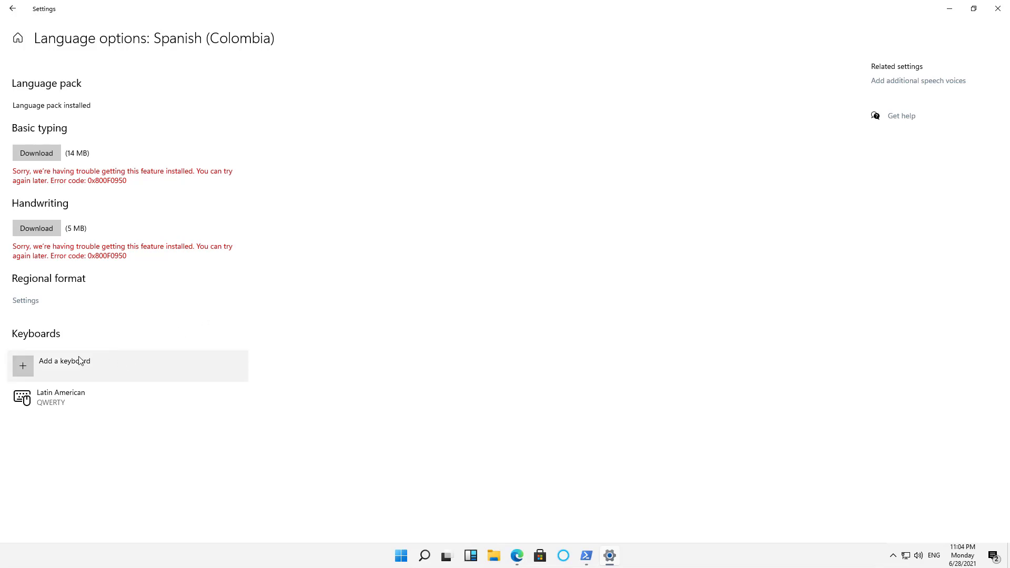
mouse_move(86, 374)
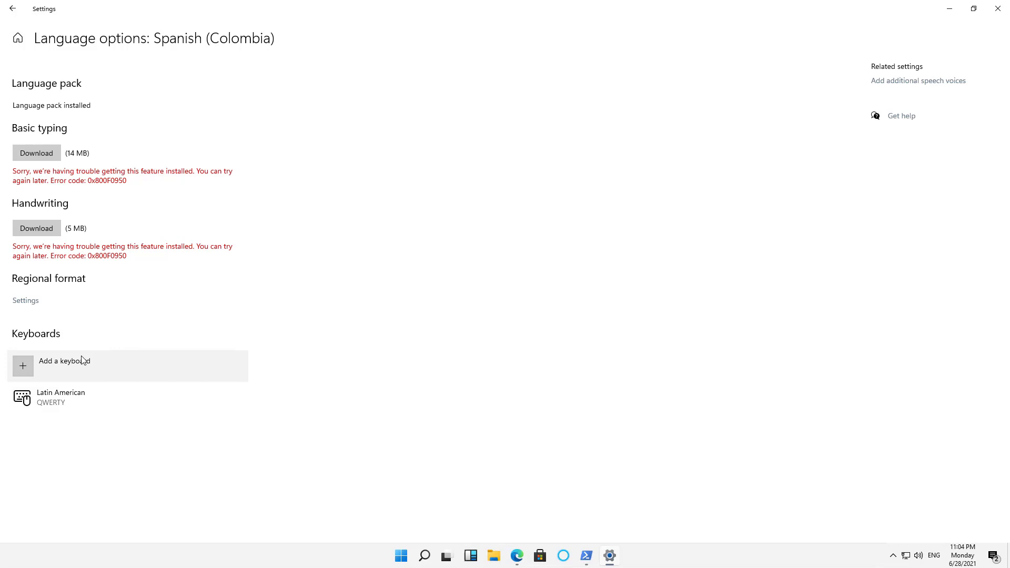
left_click(64, 365)
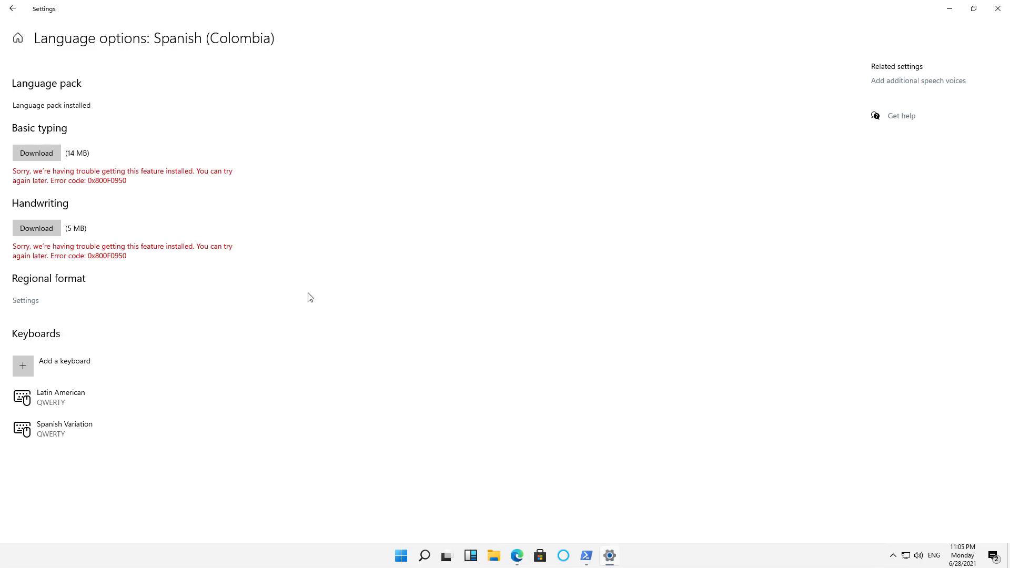
mouse_move(410, 356)
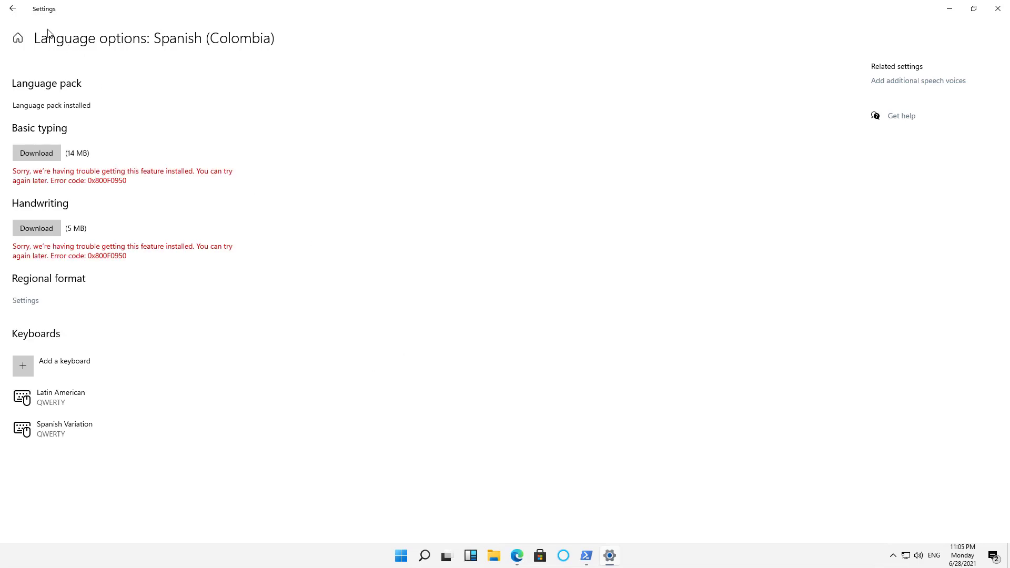
left_click(12, 8)
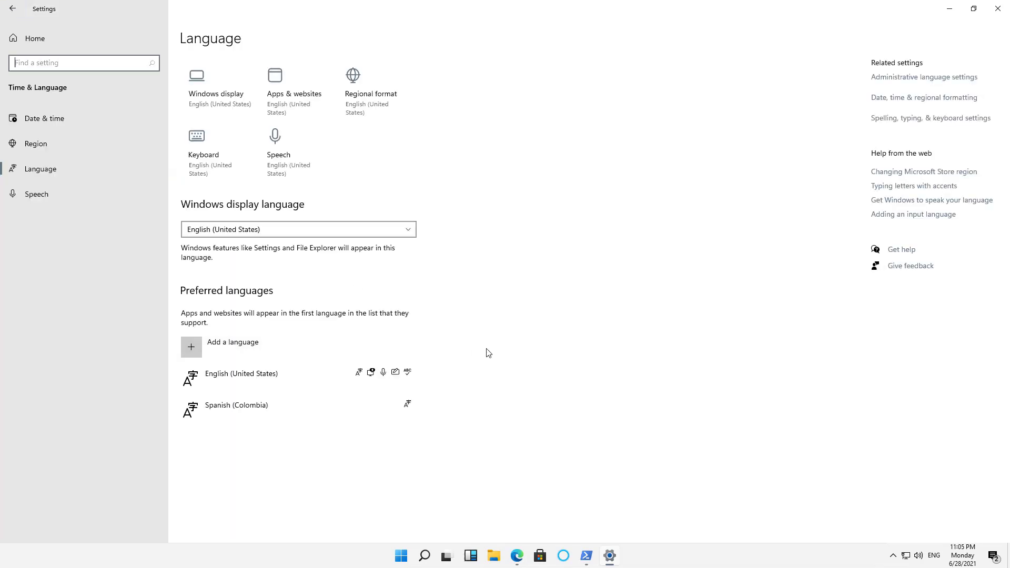
Set Español (Colombia) as the Windows display language and sign out now
left_click(297, 228)
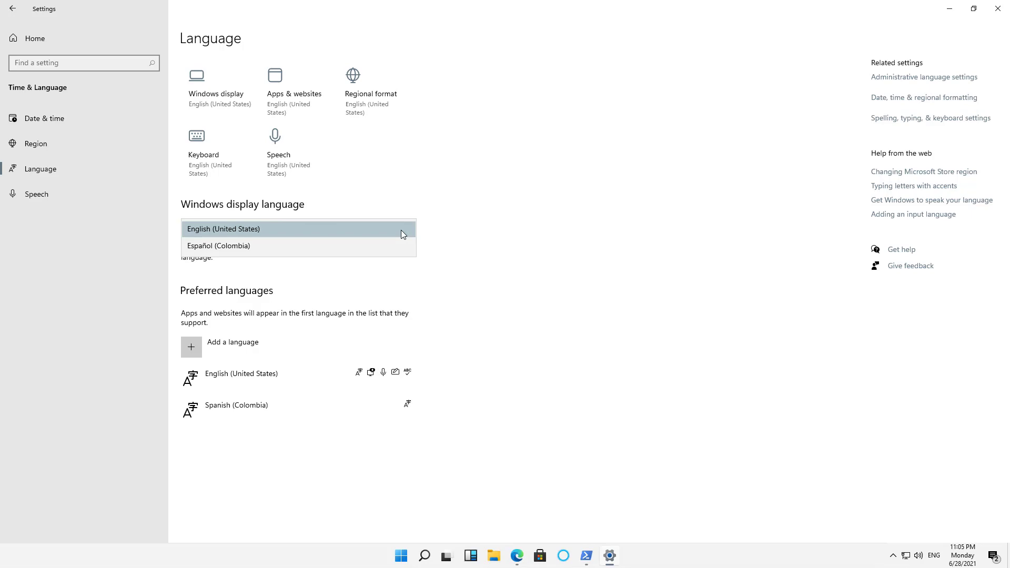
left_click(219, 245)
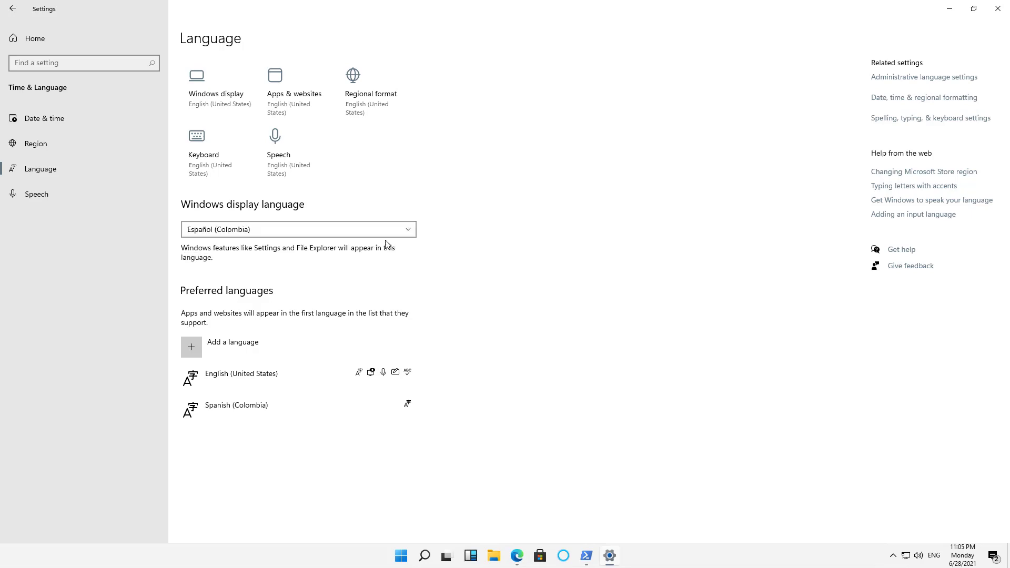
left_click(296, 230)
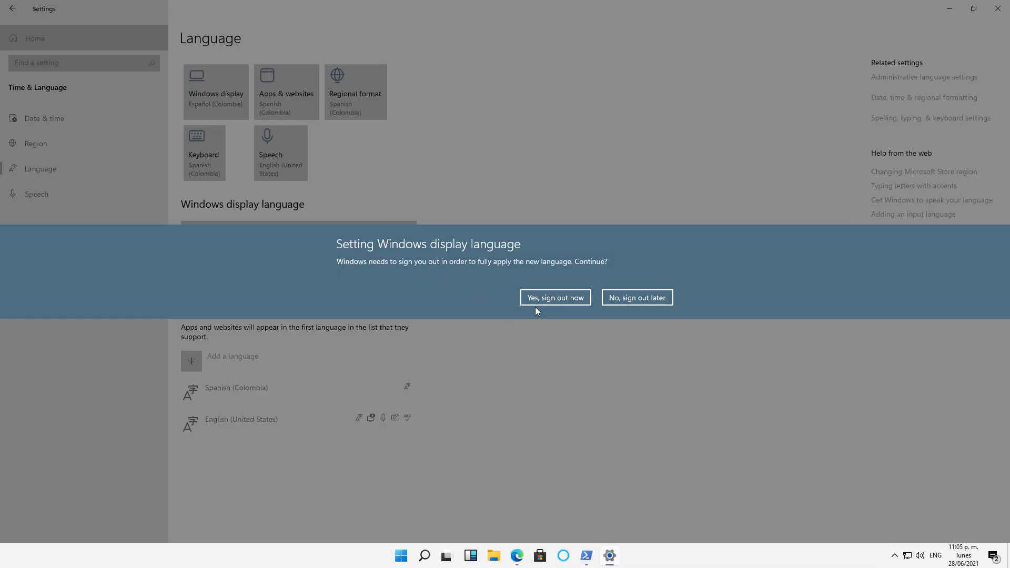
mouse_move(563, 304)
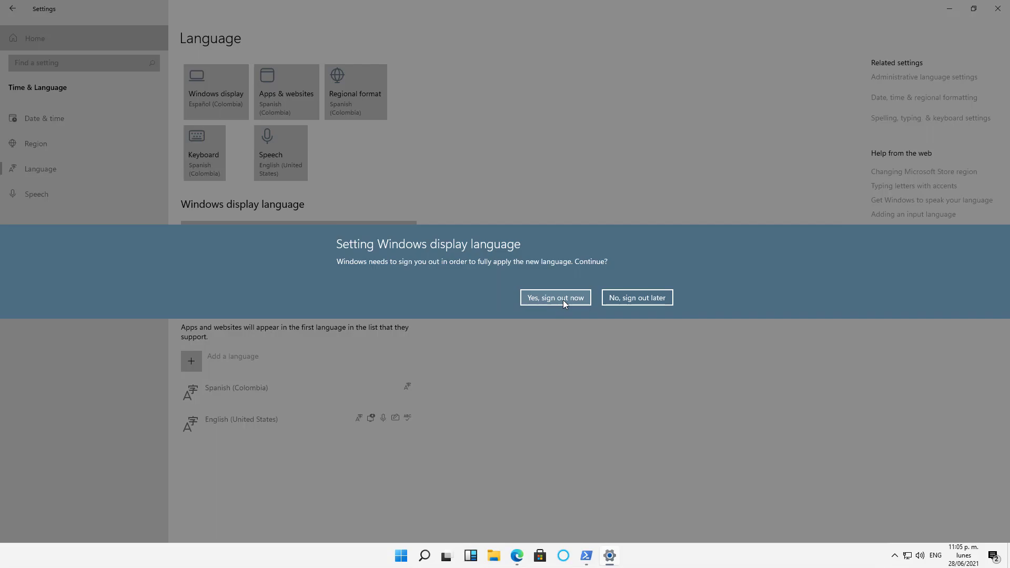
left_click(554, 297)
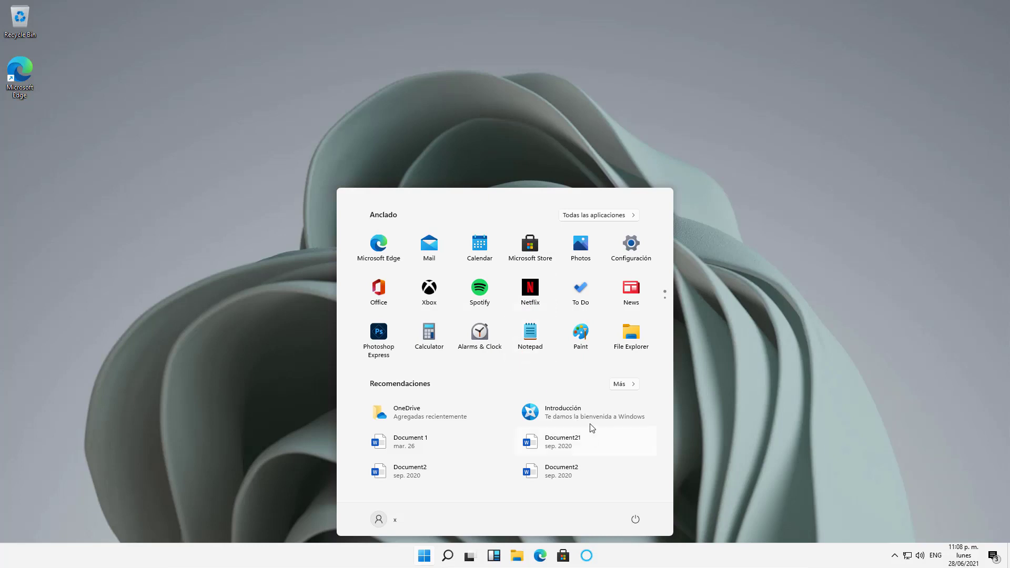
mouse_move(589, 419)
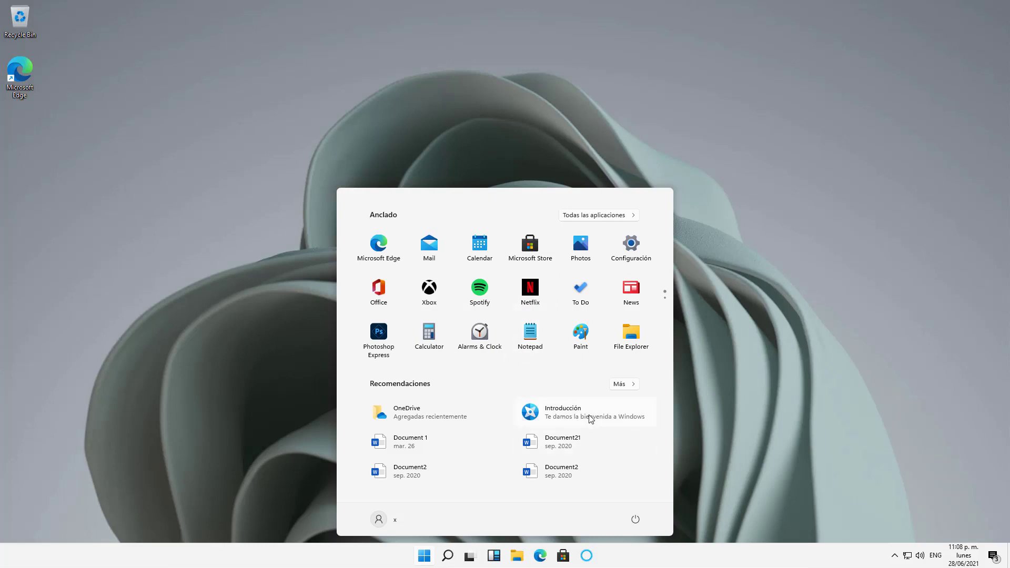
mouse_move(612, 326)
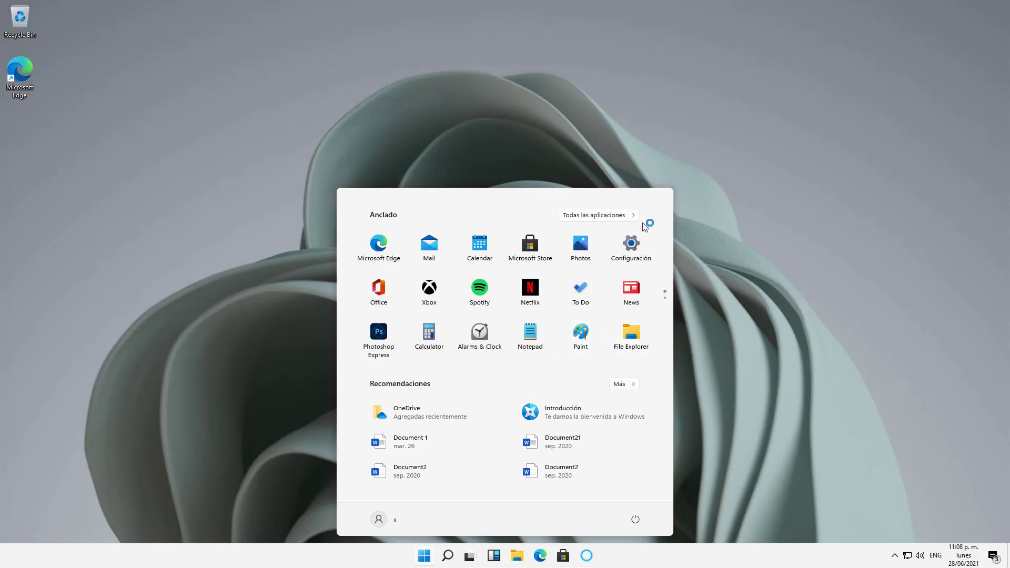
mouse_move(478, 198)
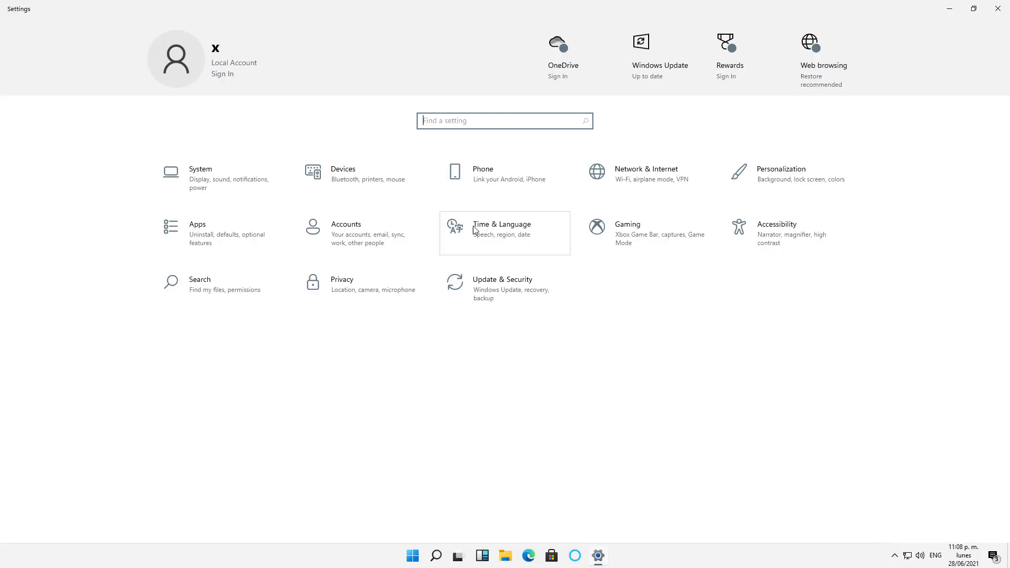
Set the display language back to English (United States), sign out, and check Start in English
left_click(501, 232)
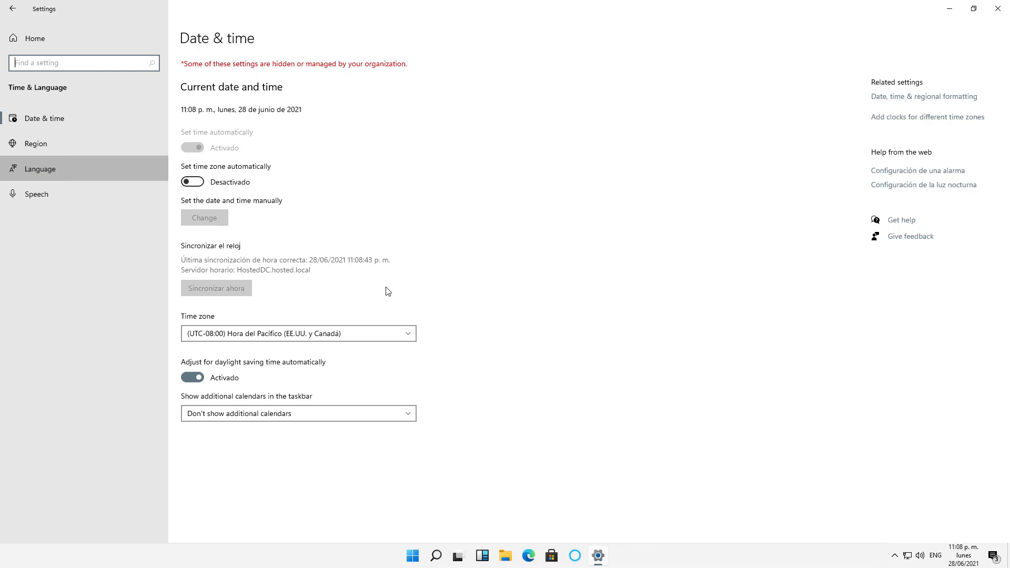
left_click(38, 168)
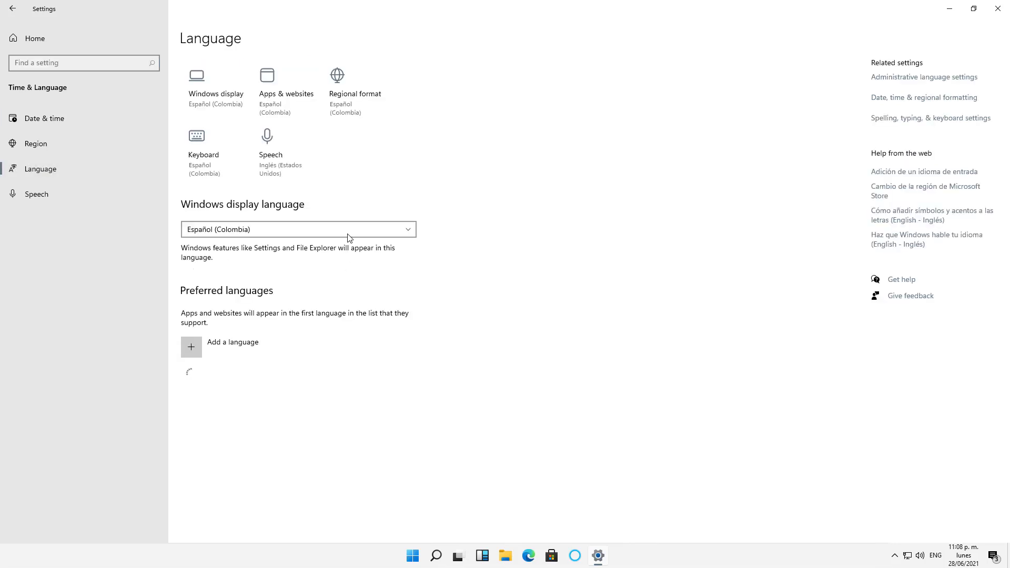
left_click(298, 229)
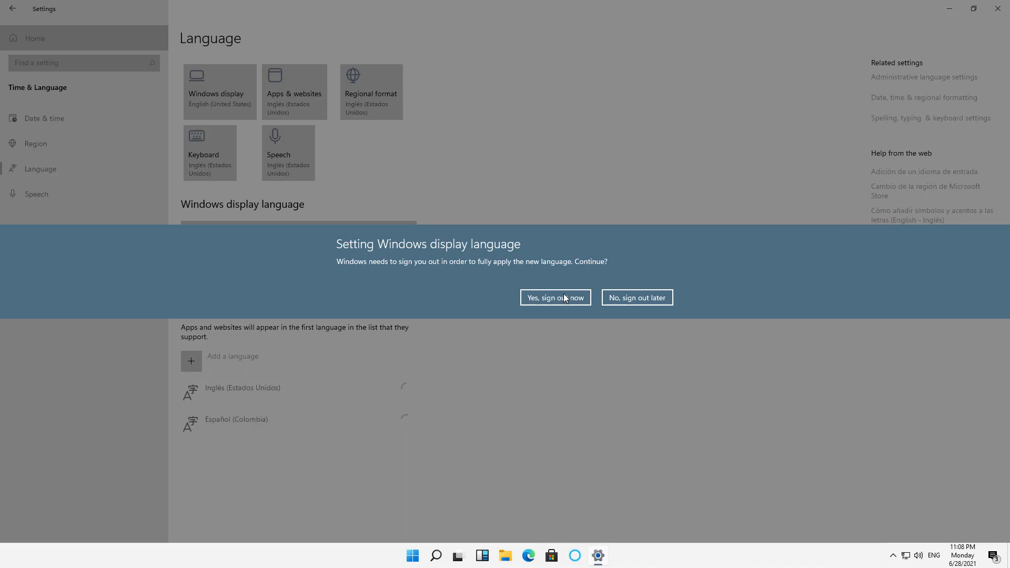
left_click(636, 296)
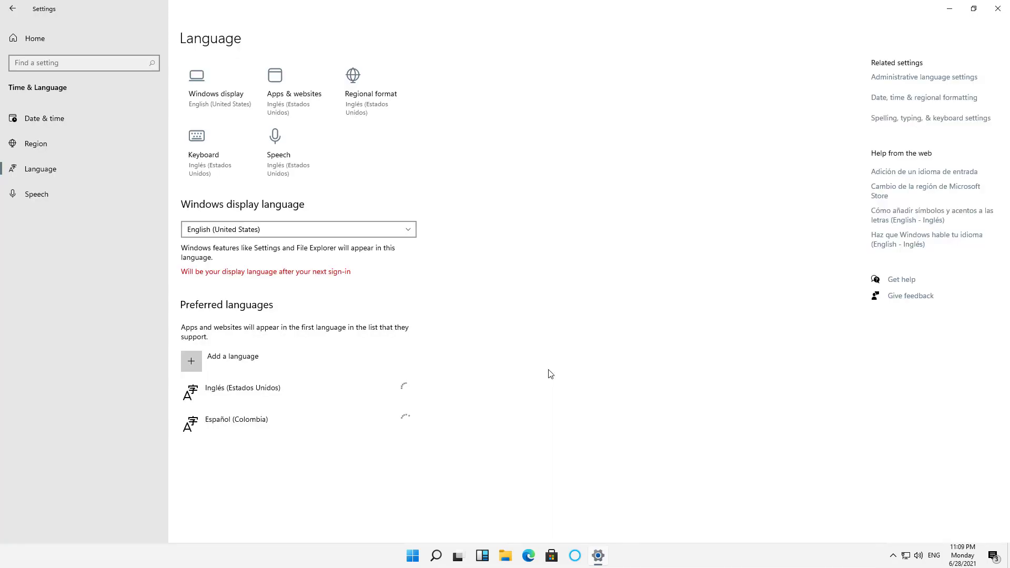
left_click(422, 555)
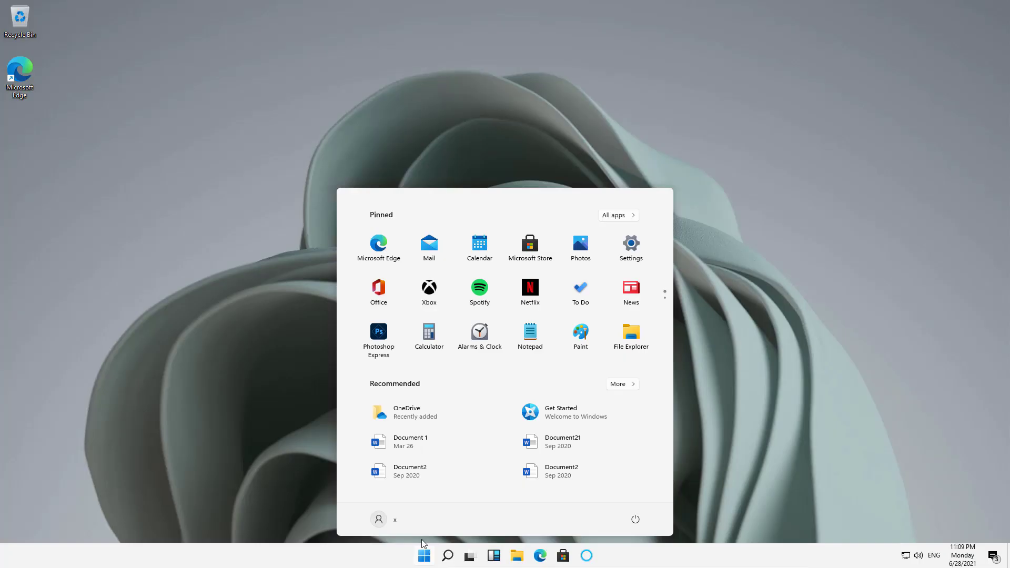
mouse_move(282, 333)
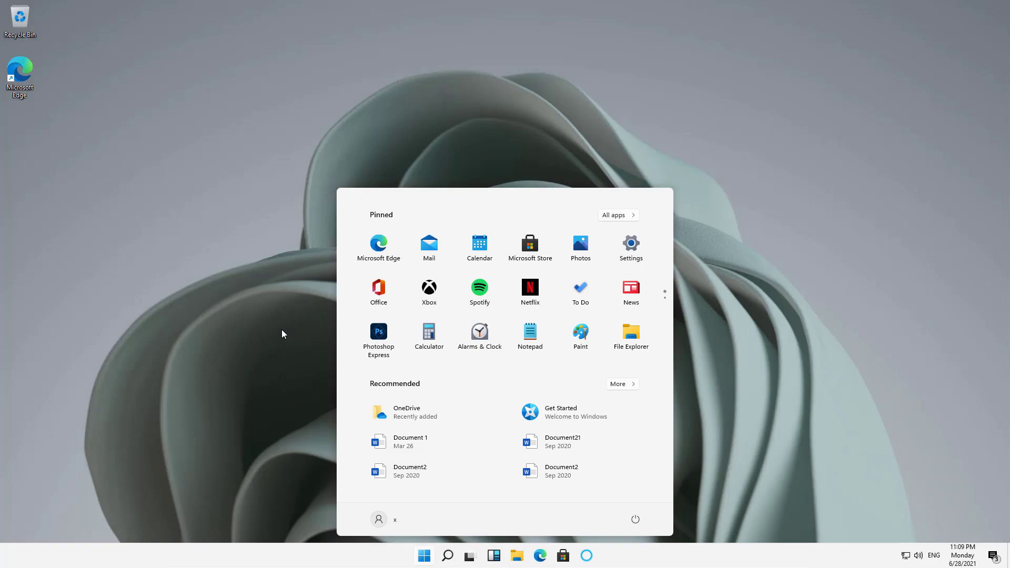